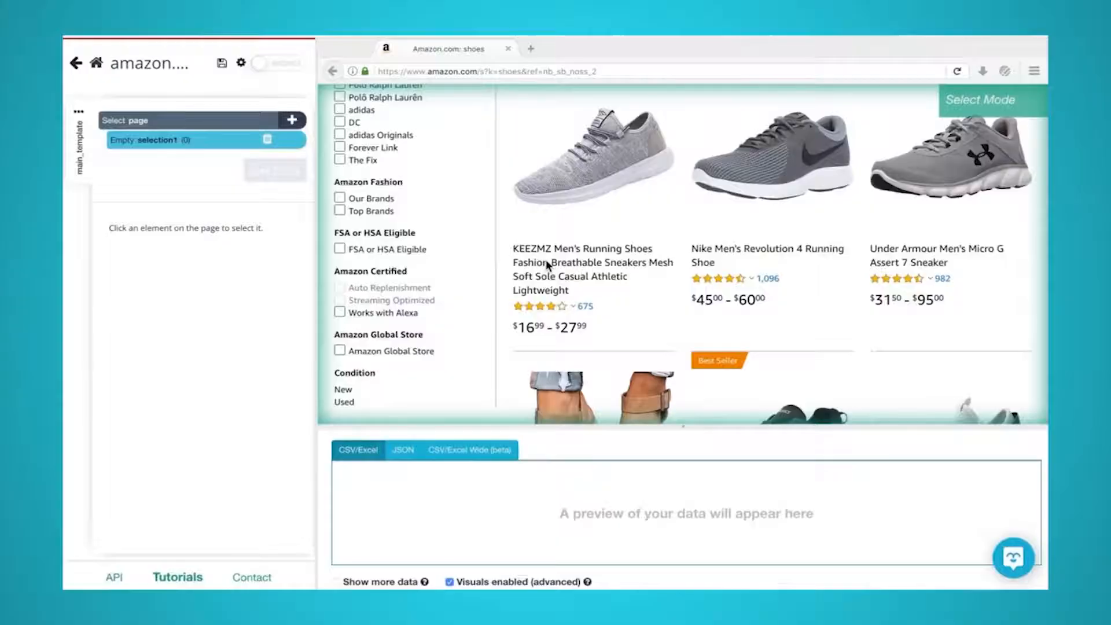
Add the first shoe's product title on the Amazon results page to selection1.
click(593, 269)
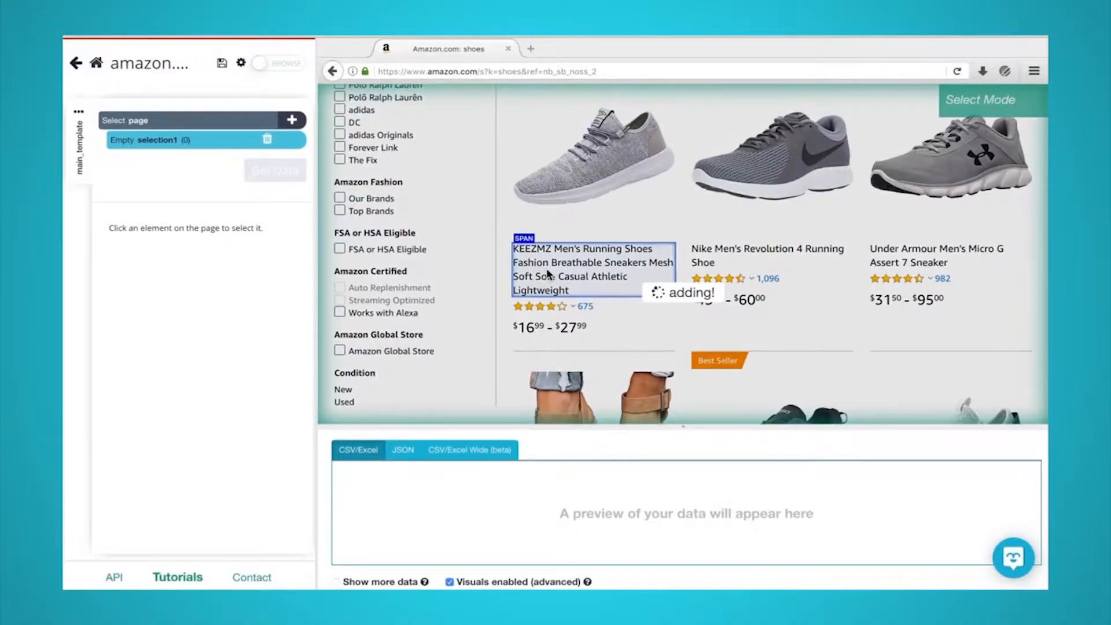
click(584, 262)
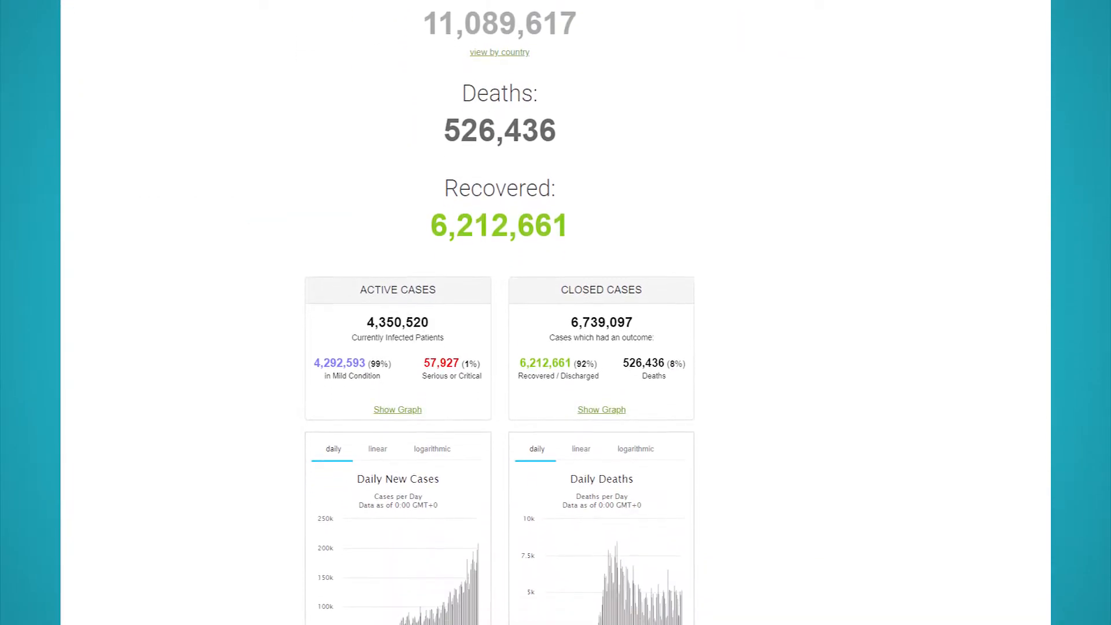
scroll(down, 3)
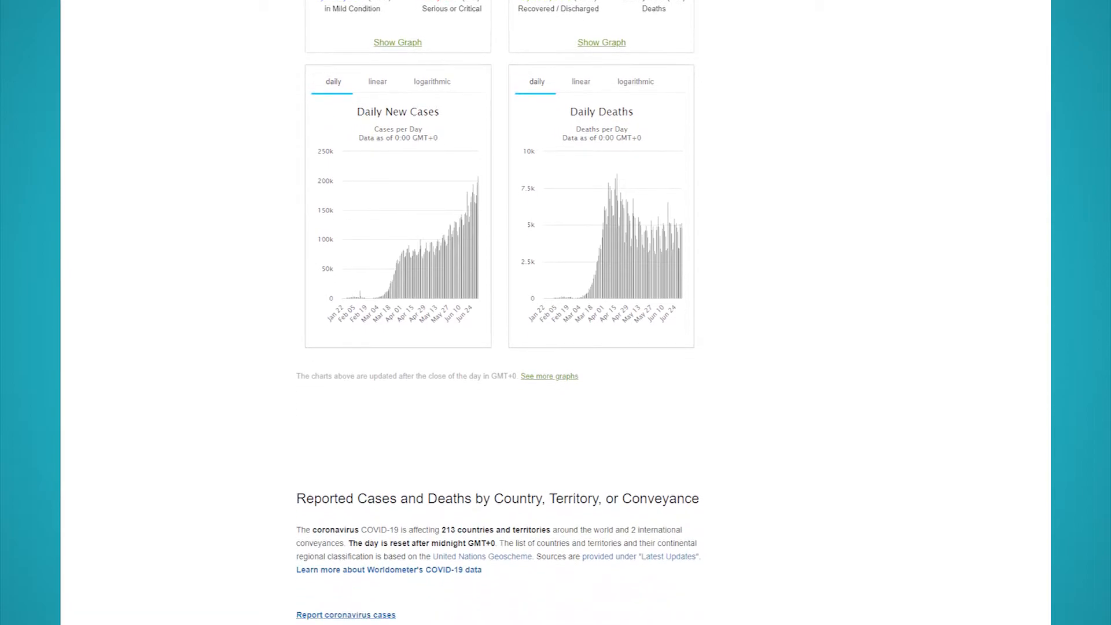
scroll(down, 3)
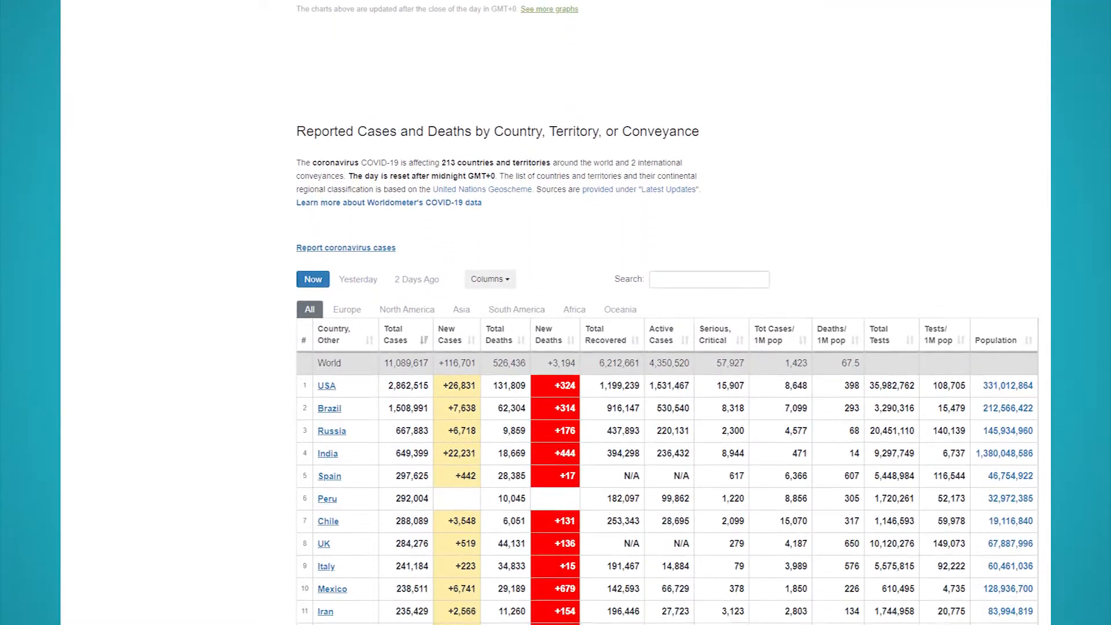
scroll(down, 3)
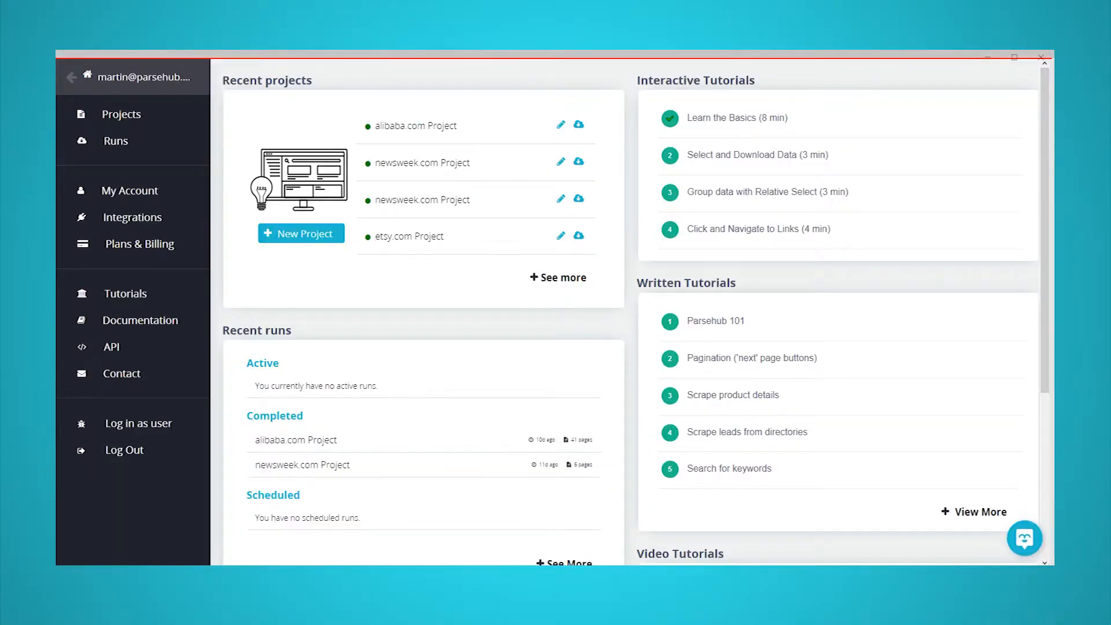
mouse_move(300, 234)
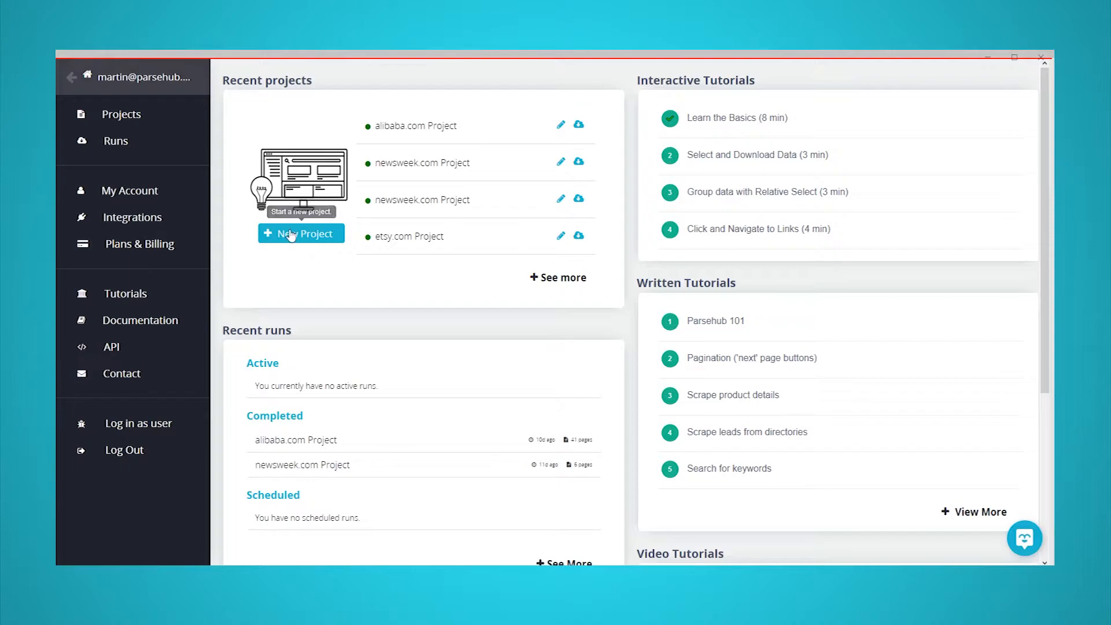
Start a new project on the worldometers.info/coronavirus page.
click(301, 233)
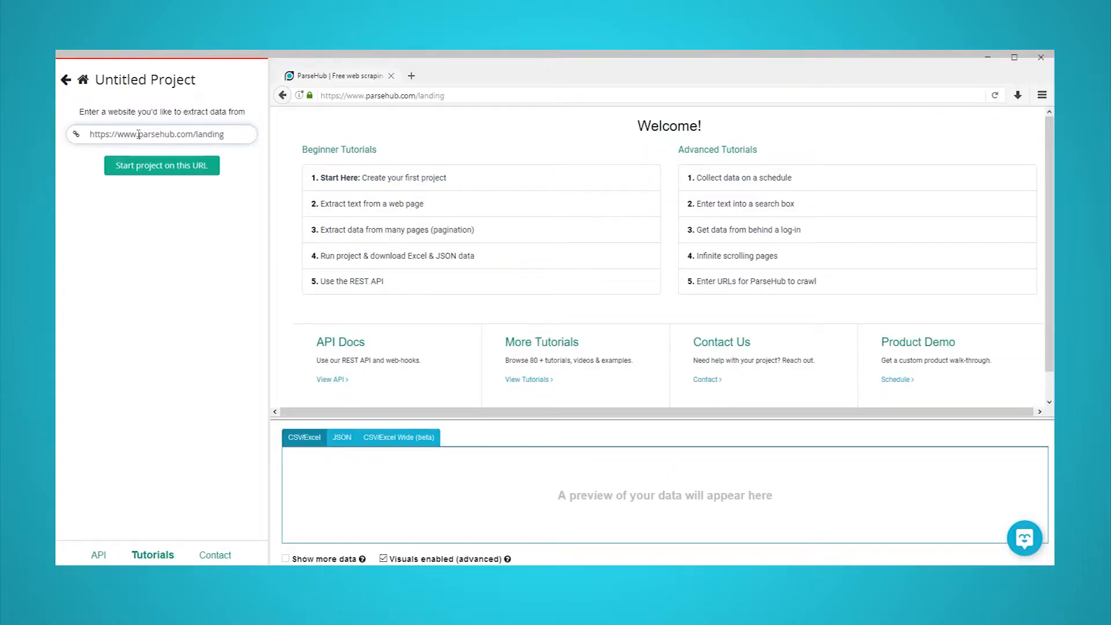
click(161, 165)
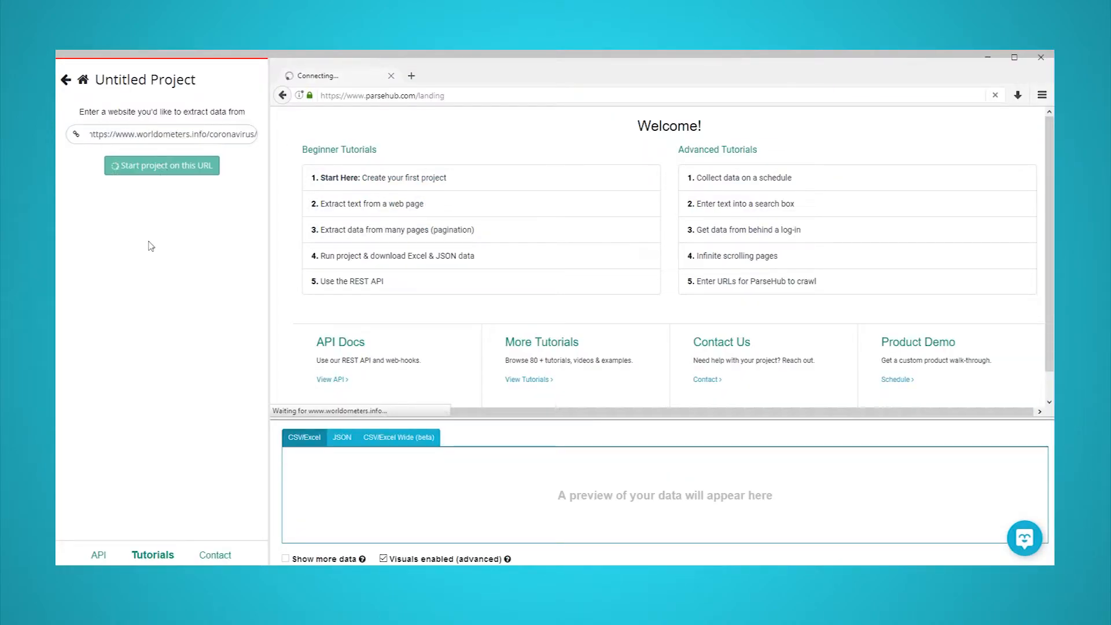
click(161, 165)
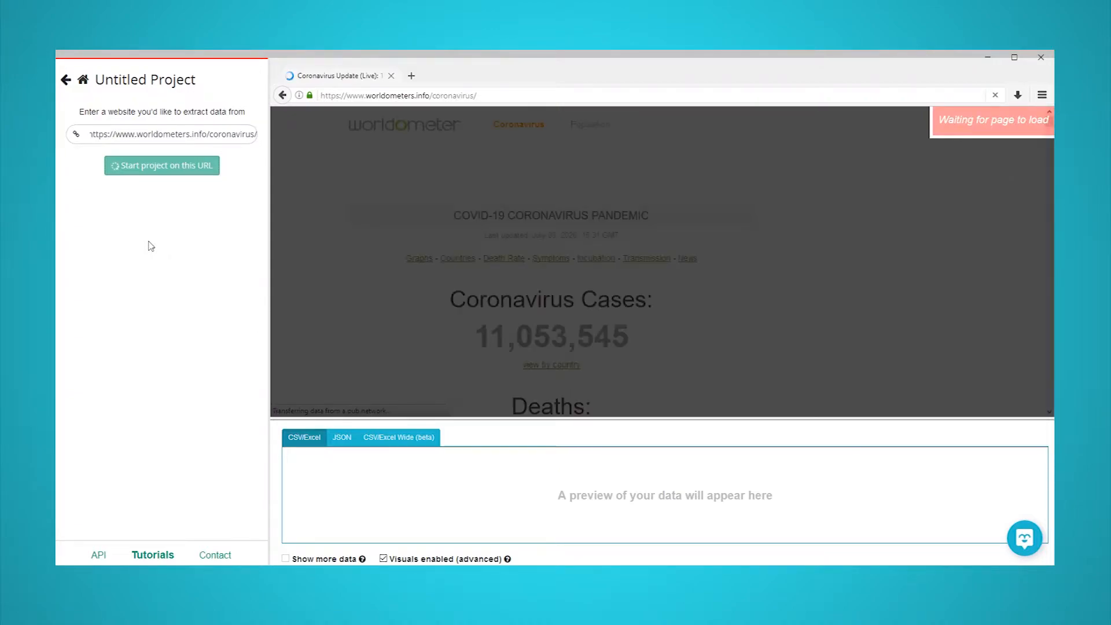
click(162, 165)
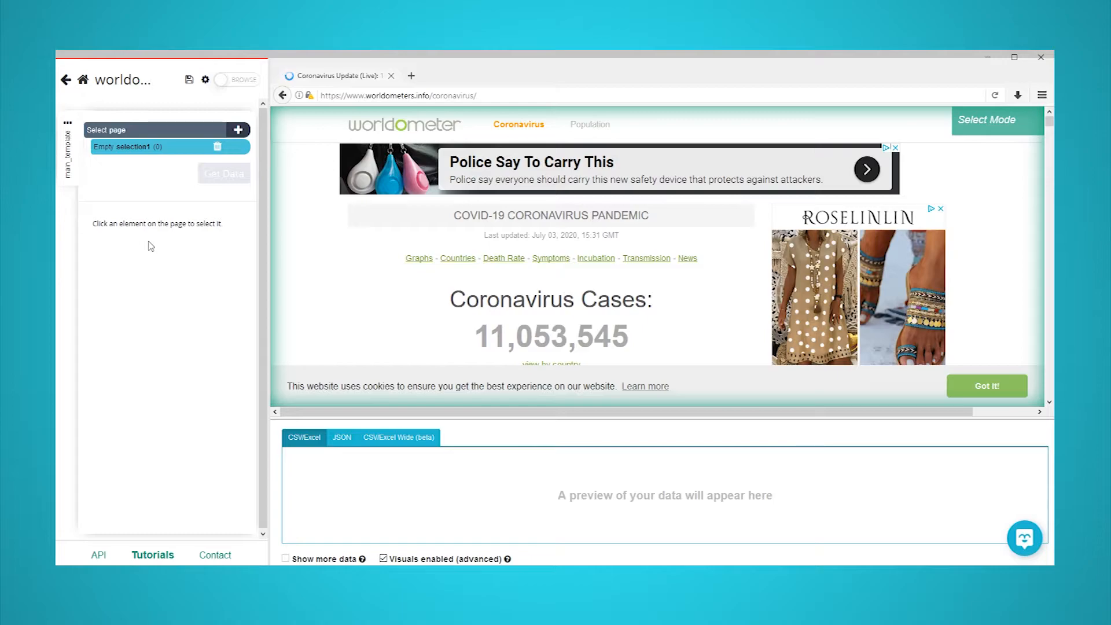
Select World and USA to capture all country names, naming the selection 'country'.
scroll(down, 3)
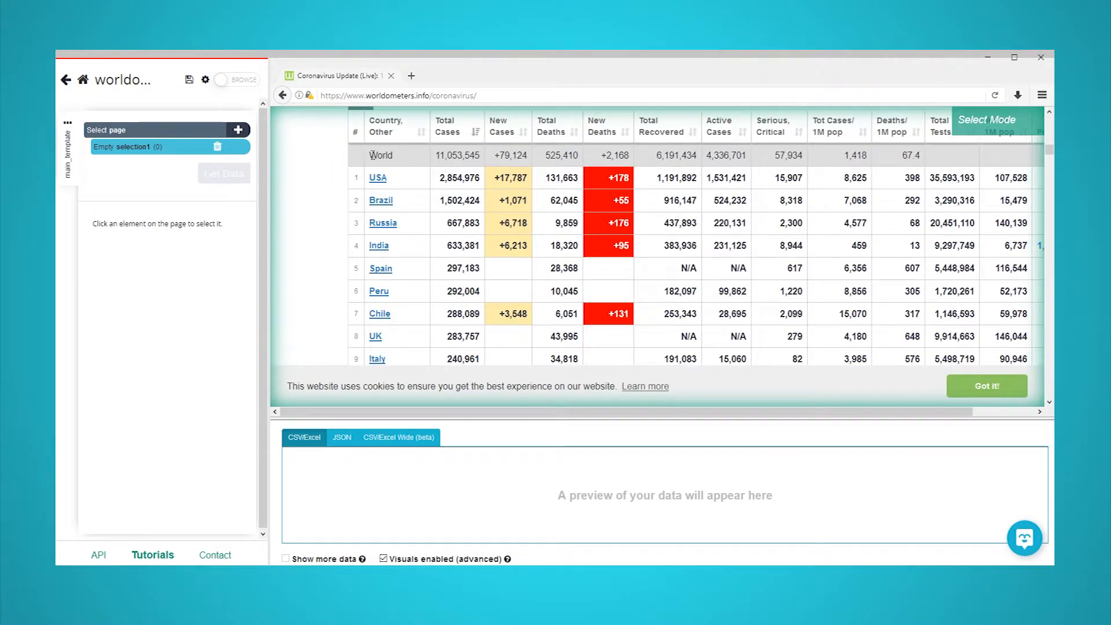
click(382, 155)
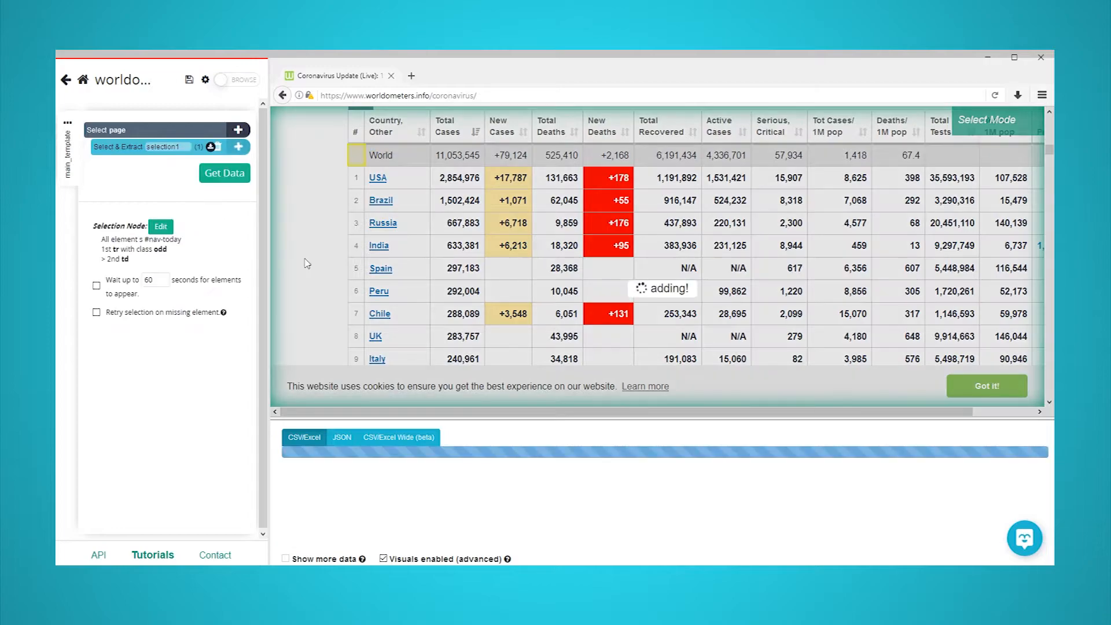
click(382, 155)
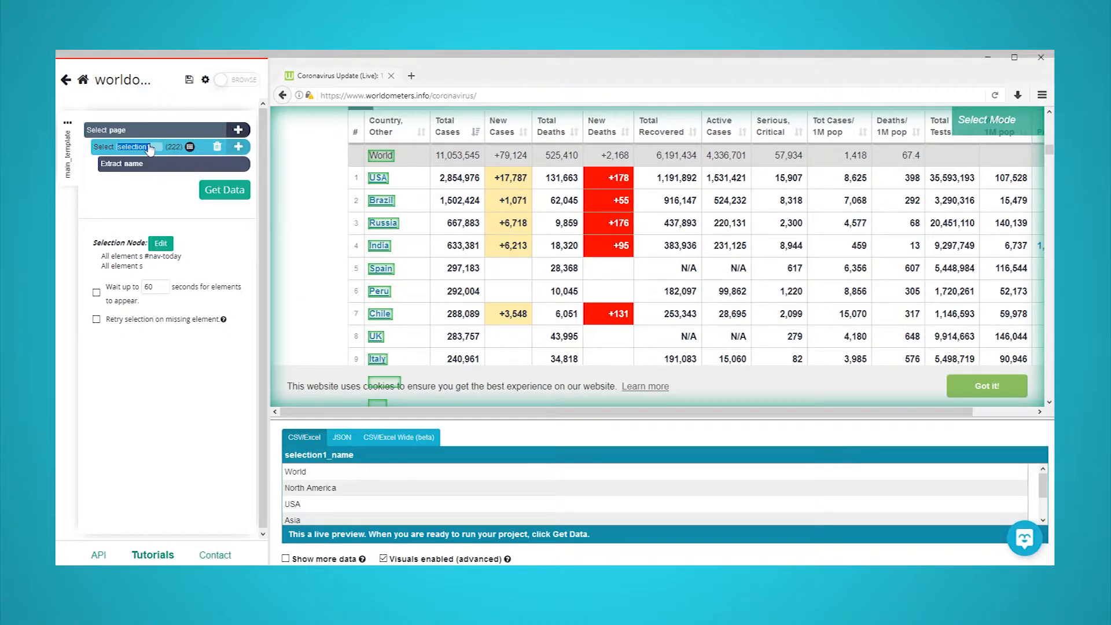
text(country)
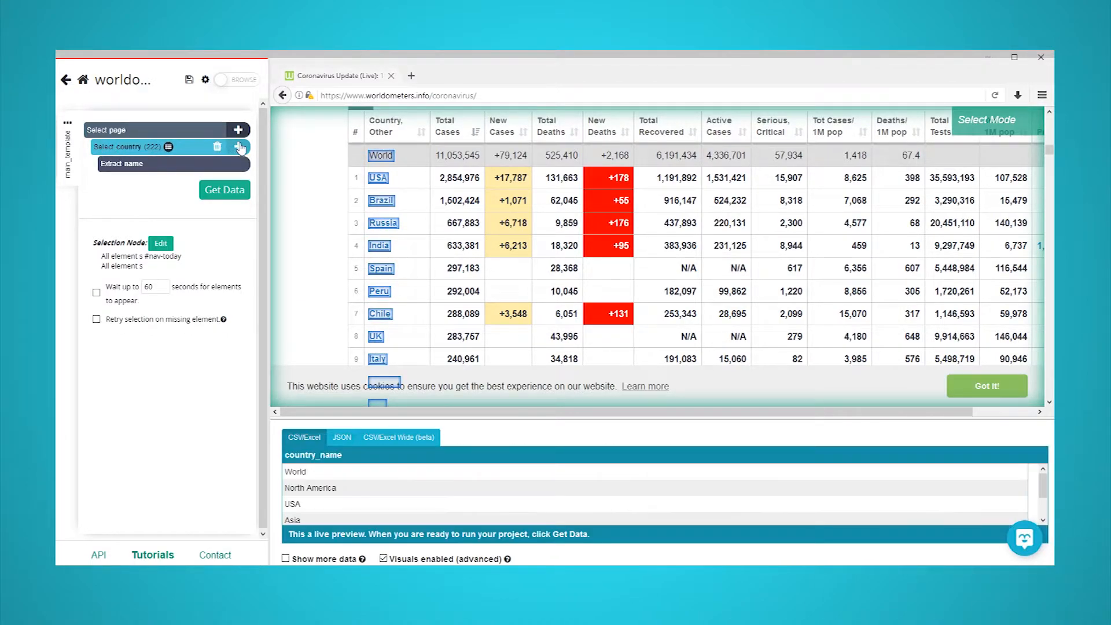
Relatively link each country to its Total Cases cell, named total_cases.
click(239, 146)
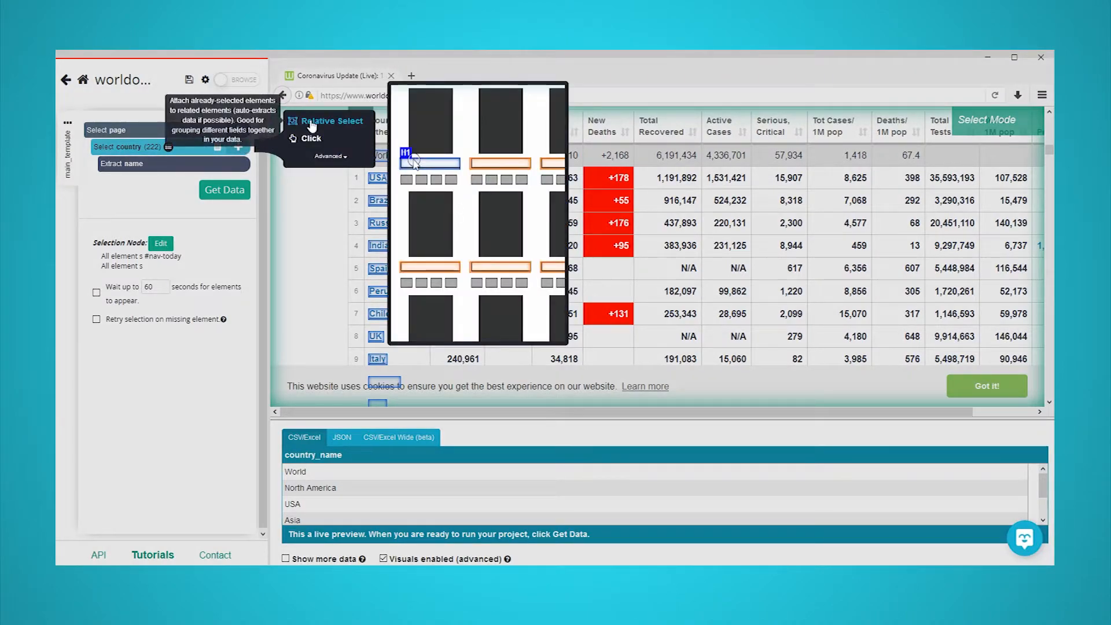
click(331, 120)
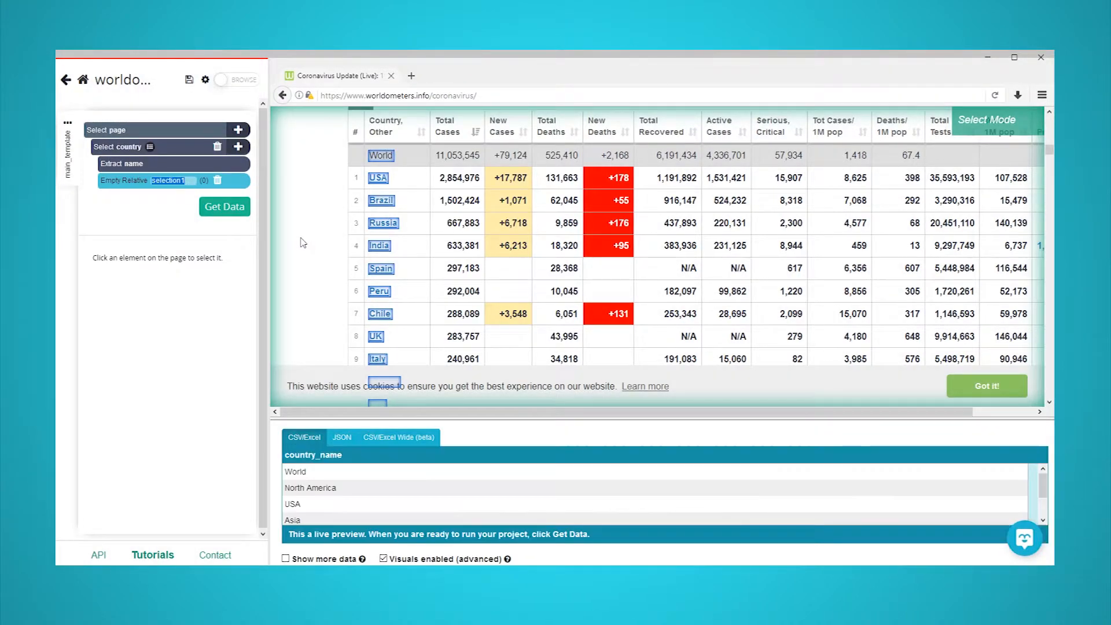
click(459, 155)
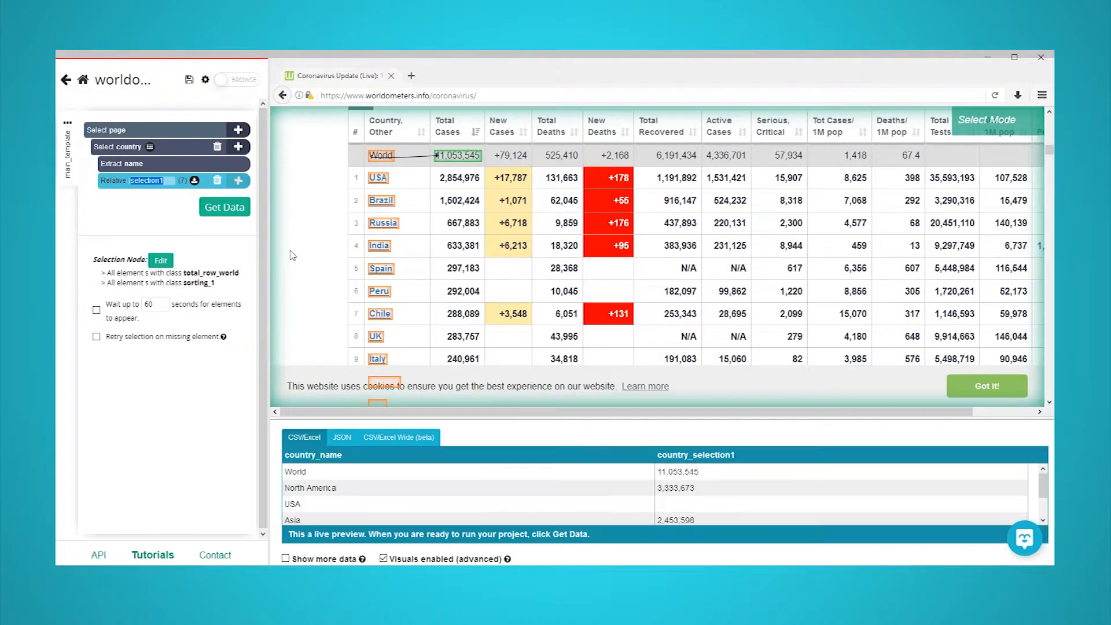
click(459, 177)
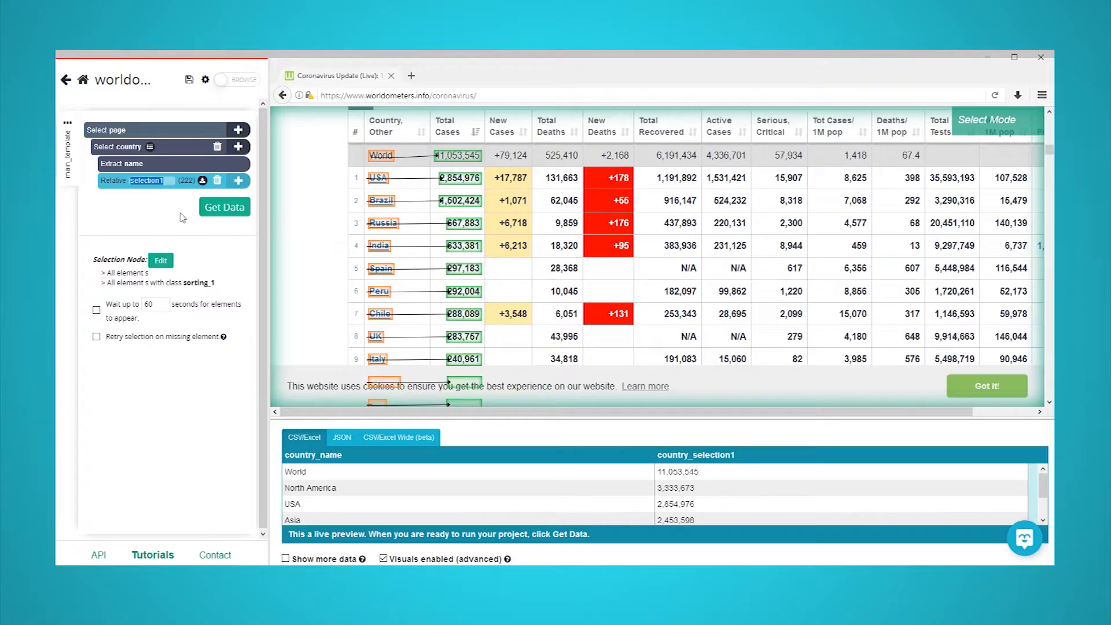
text(total_cases)
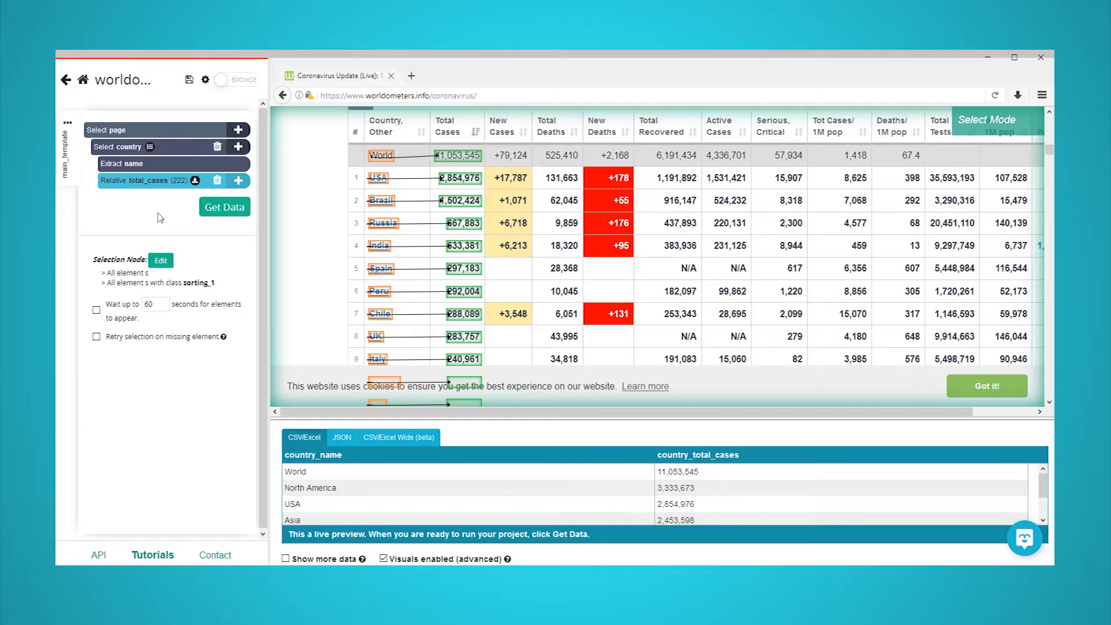
click(239, 180)
text(new_ca)
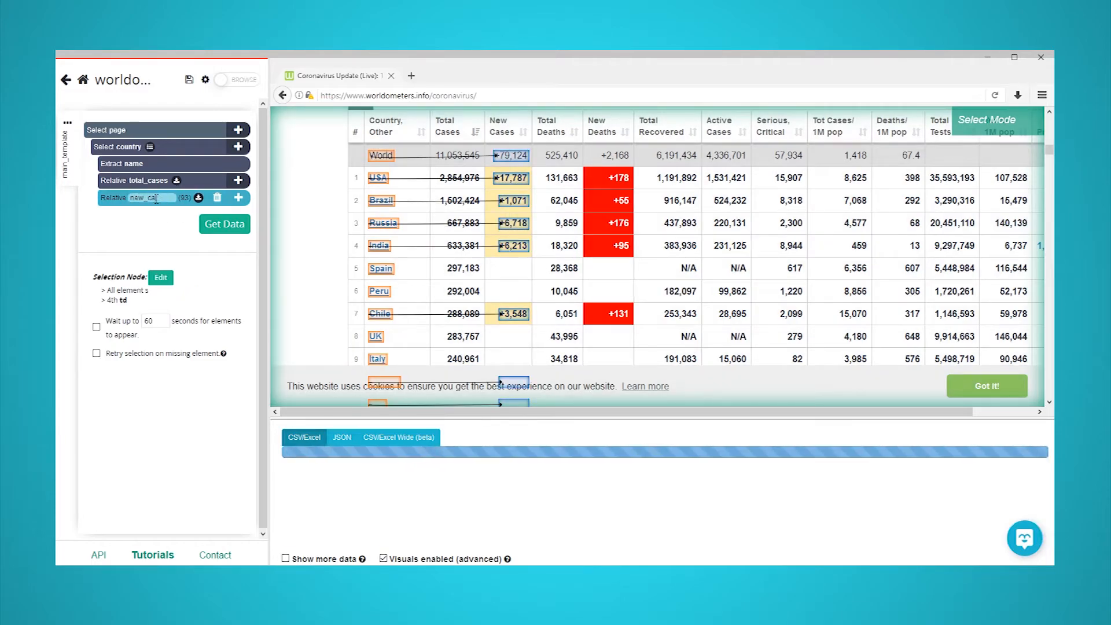
Add a relative selection linking each country to its New Cases figure.
click(239, 196)
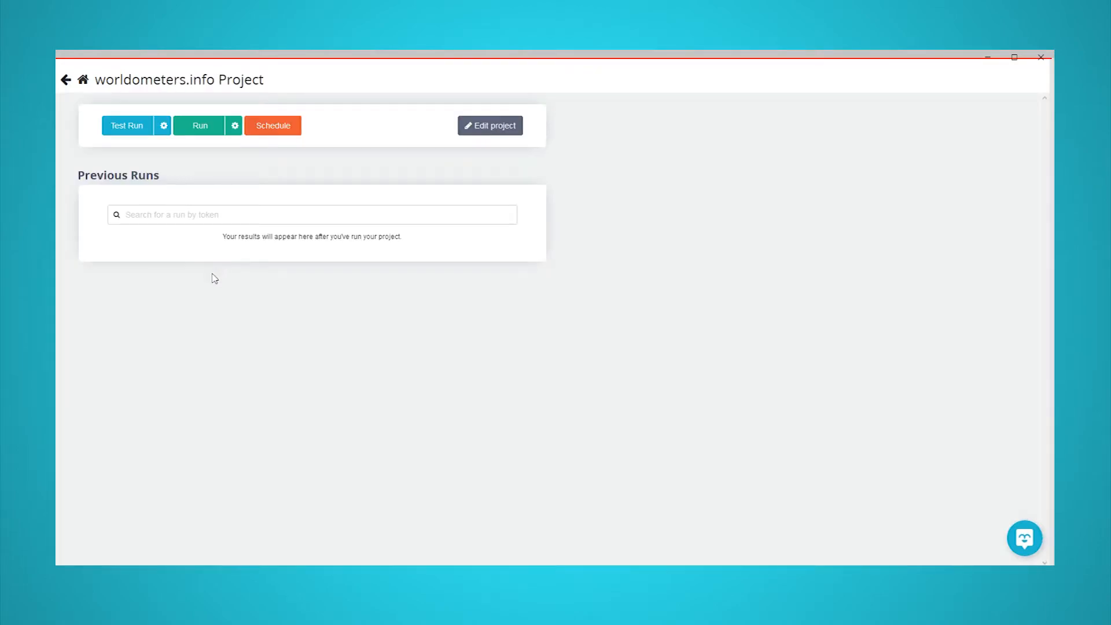
mouse_move(217, 298)
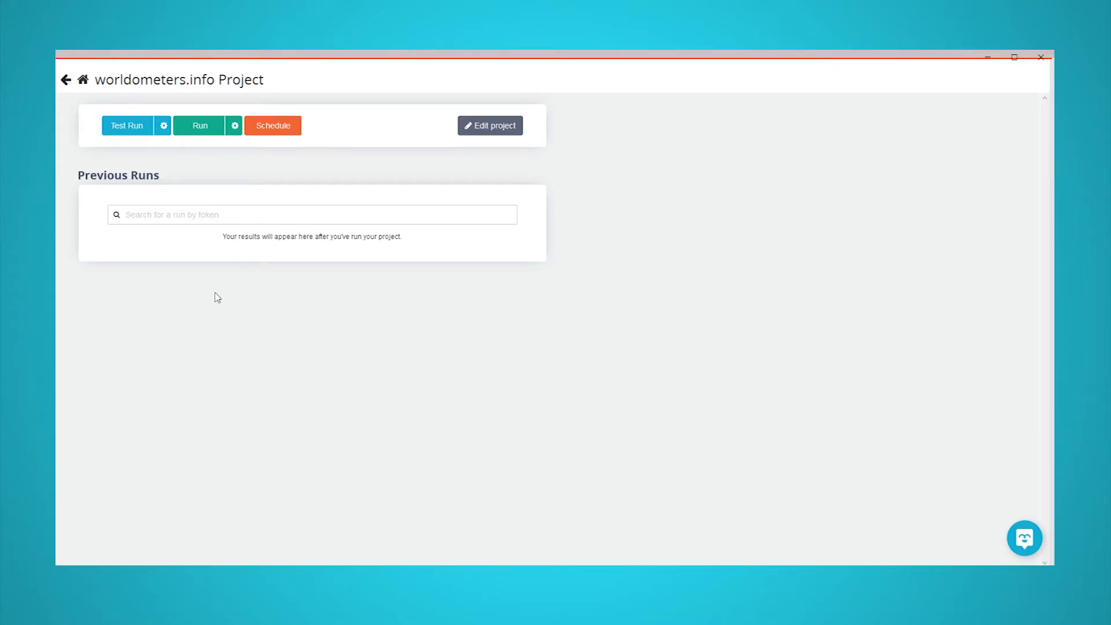
mouse_move(200, 126)
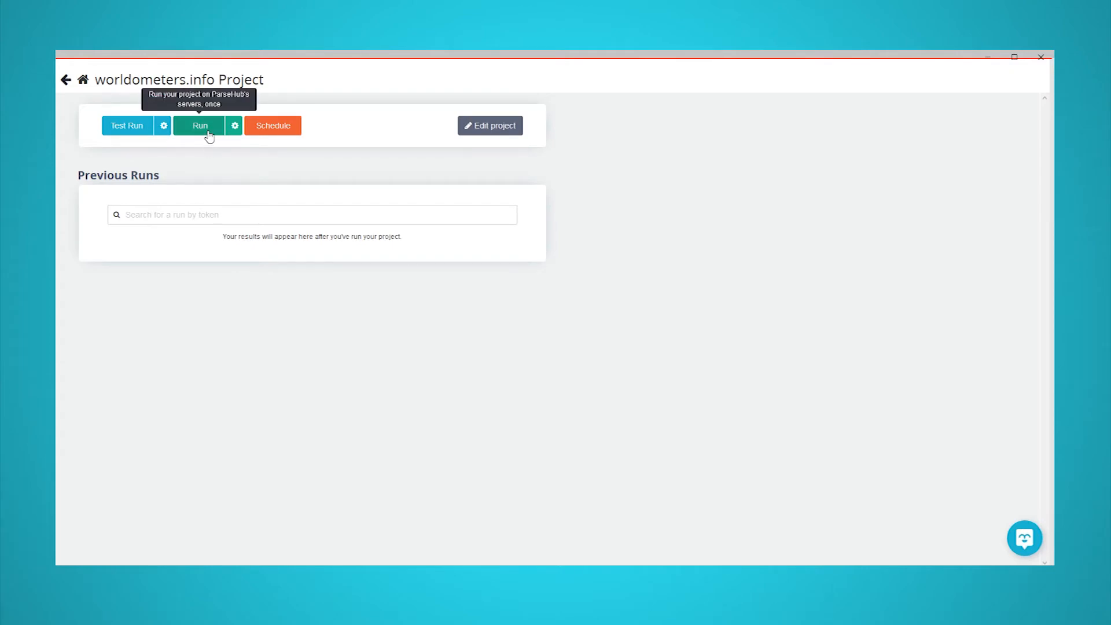
Run the worldometers.info project on ParseHub's servers.
click(199, 125)
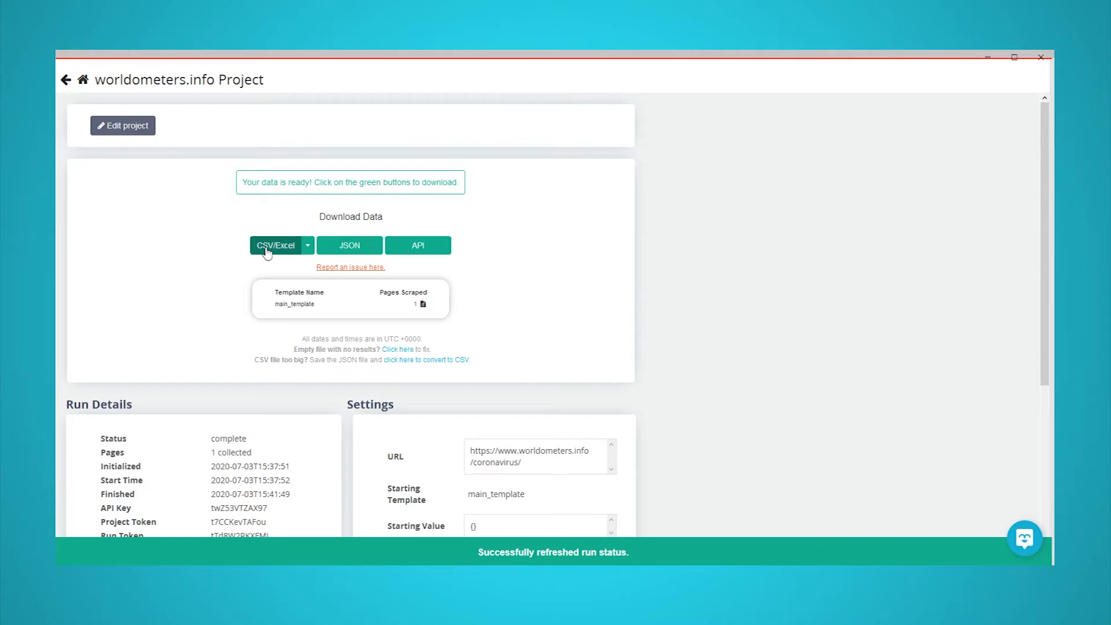
Download the completed run's results as run_results.csv.
click(276, 245)
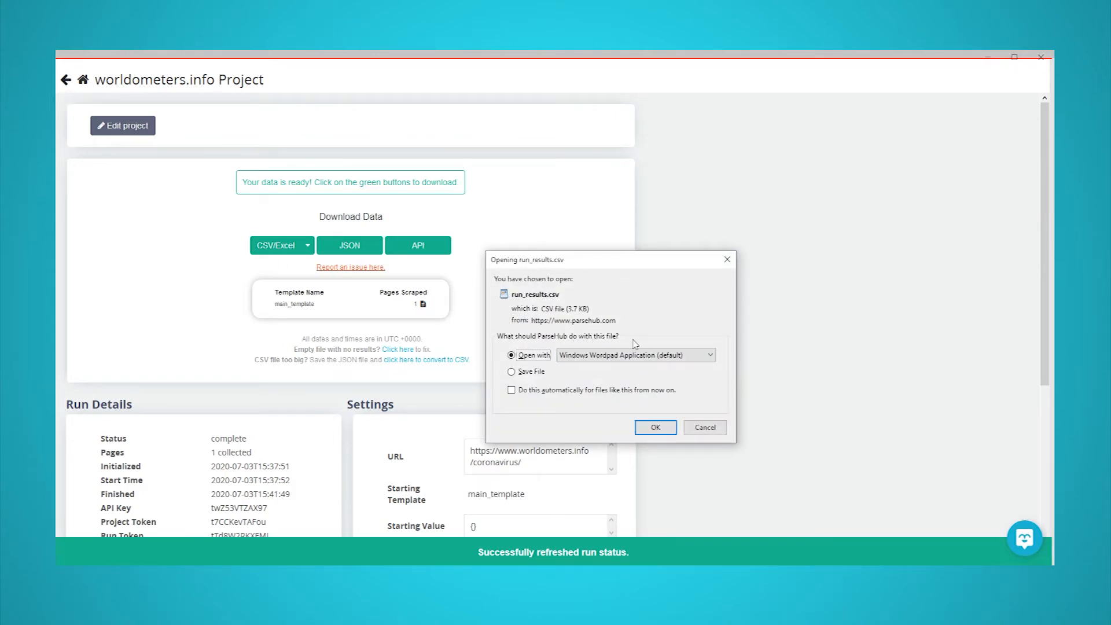